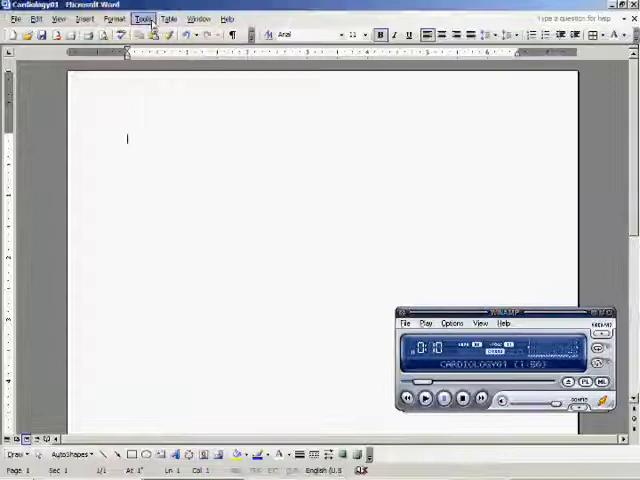
text(CHART)
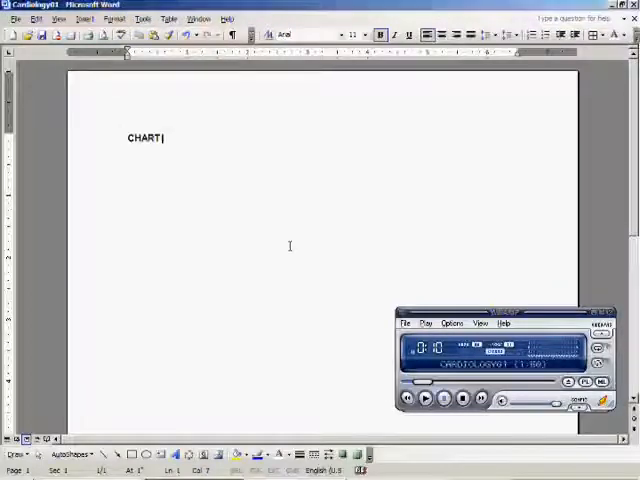
text(NOTE)
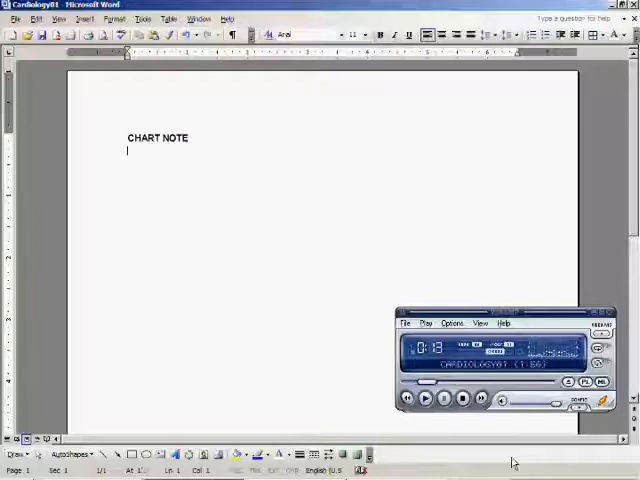
text(This 45-year-)
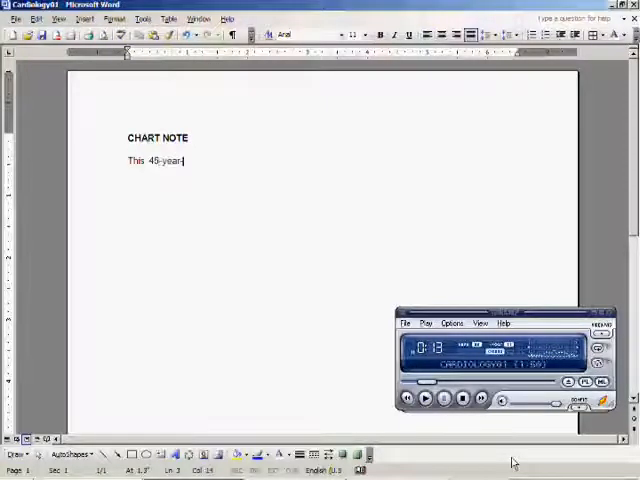
text(old woman)
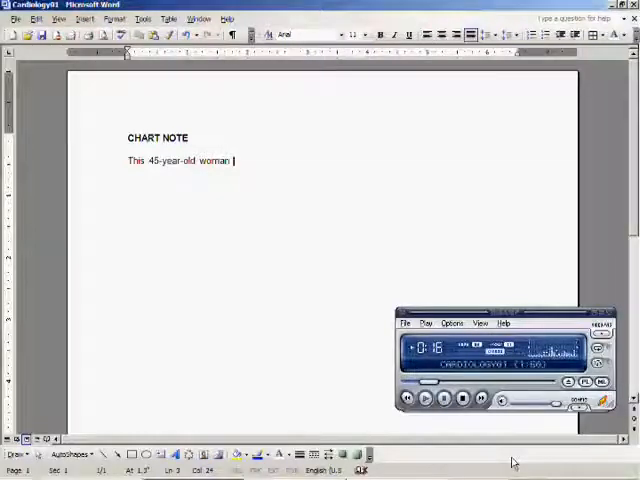
text(went)
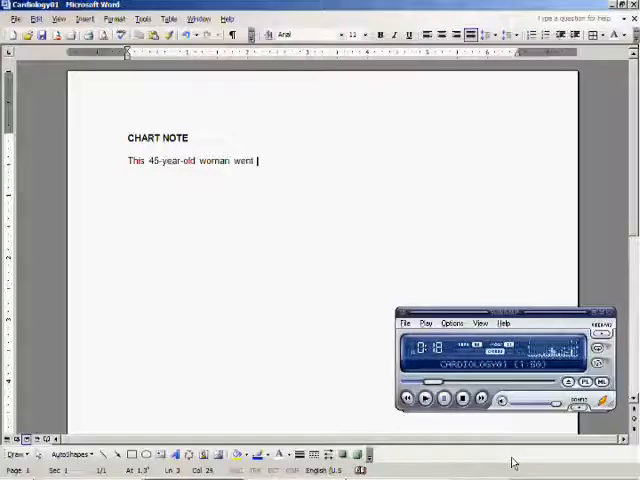
text(in 4 years ago because)
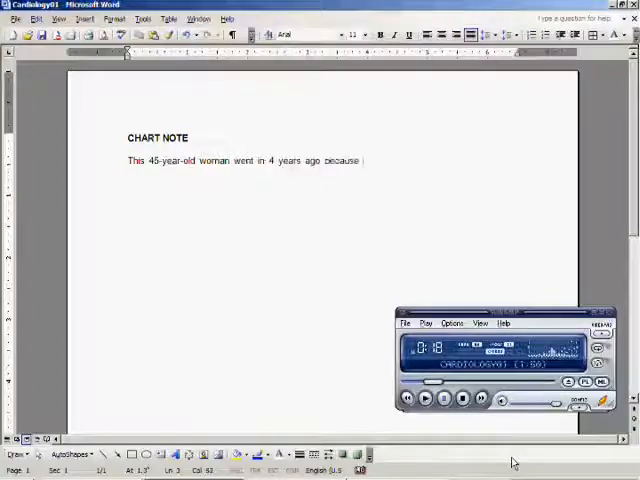
text(of a bad virus)
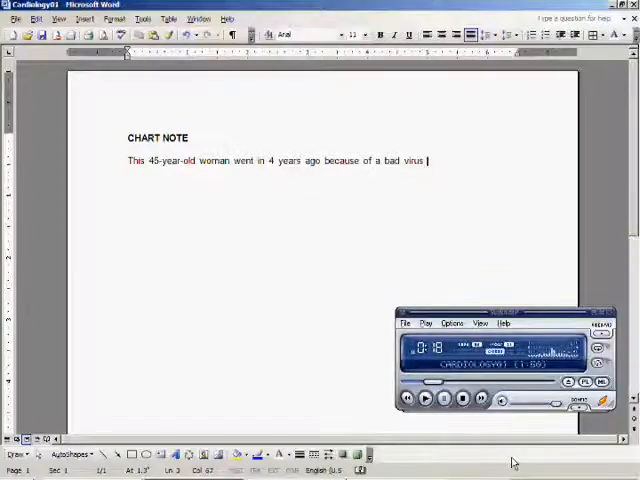
text(infection)
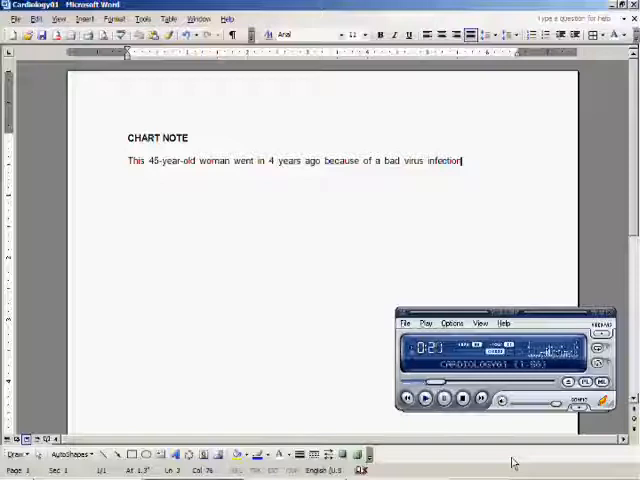
text(. At that time)
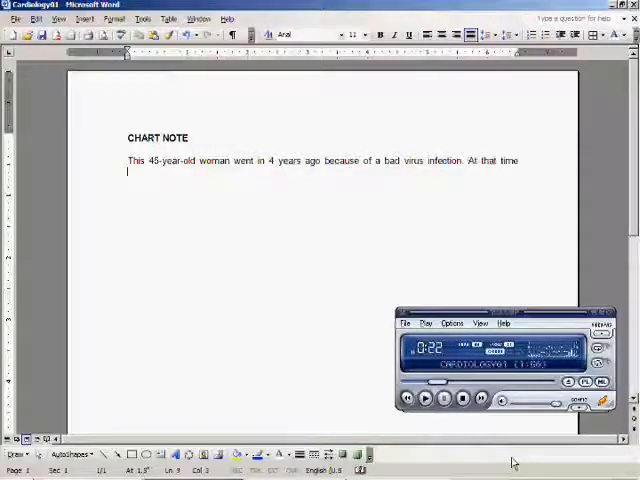
text(serum cholesterol was)
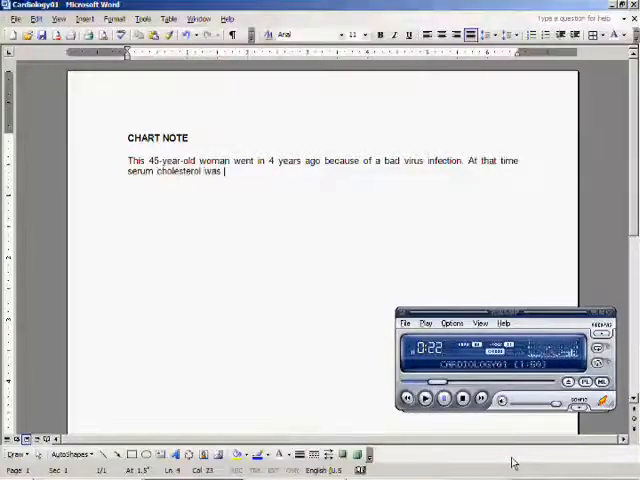
text(292)
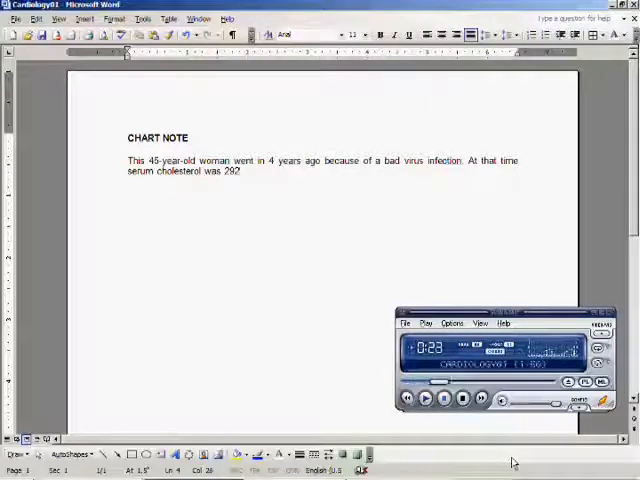
text(She was given)
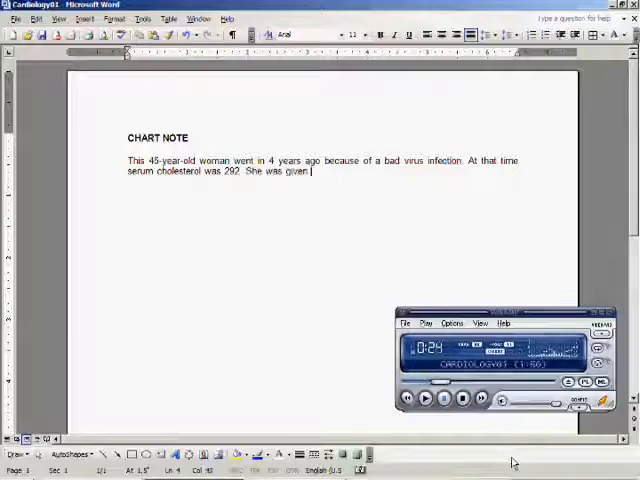
text(niacin)
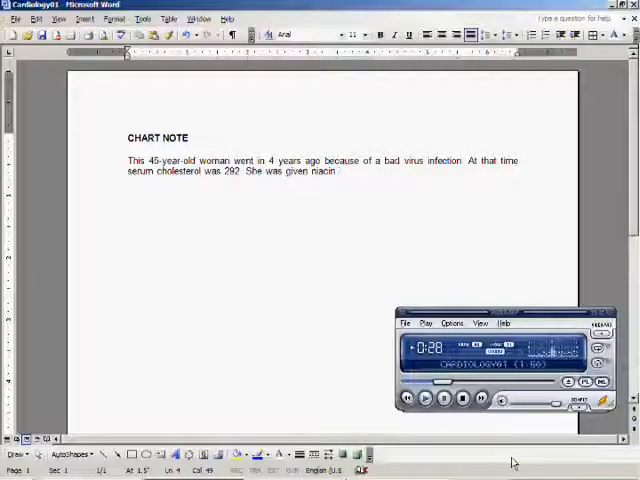
text(in doses of)
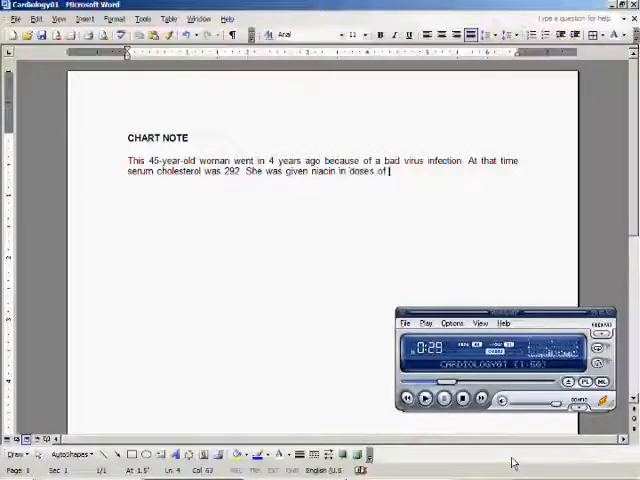
text(2,000 mg daily)
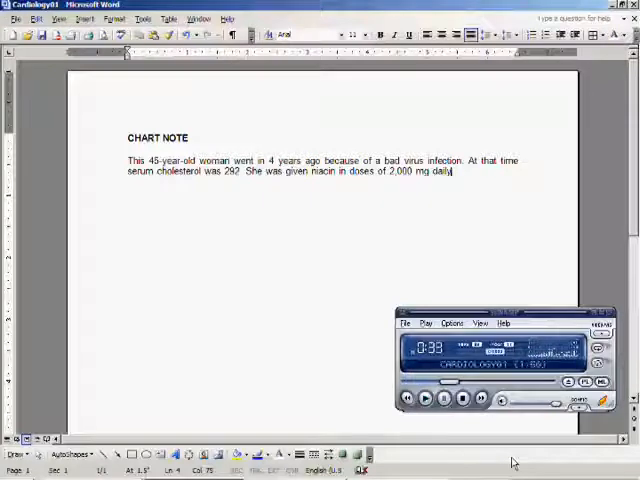
text(, and it dropped only to 262.)
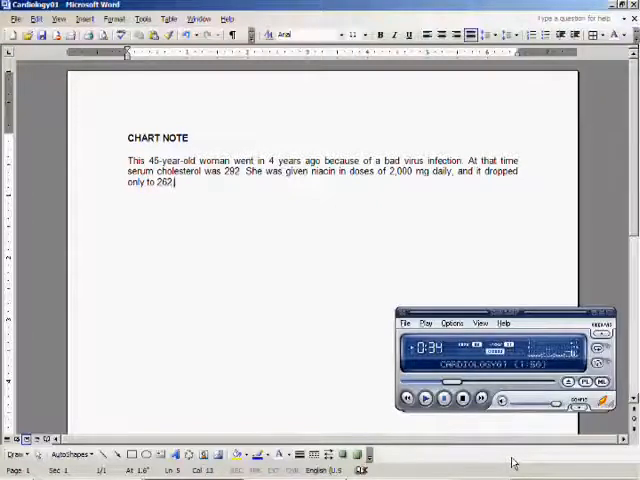
text(with HDL of)
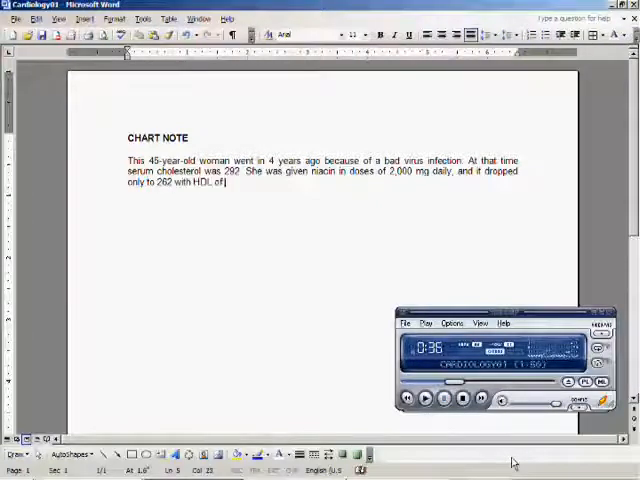
text(62.)
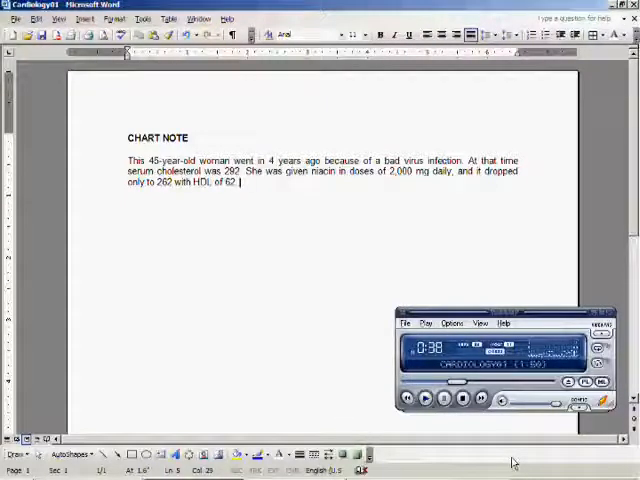
text(Has a 10-year history)
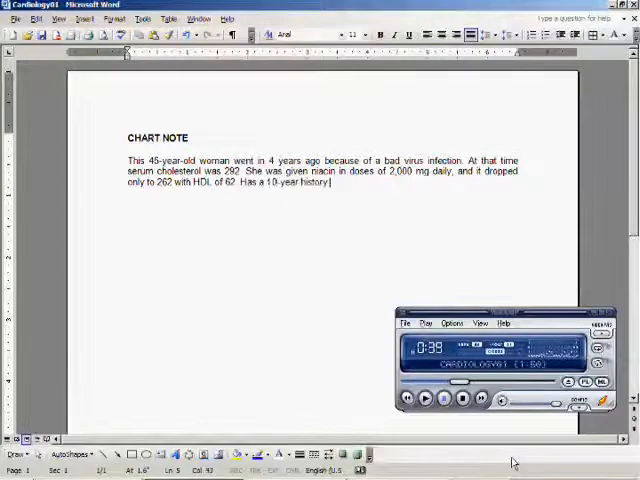
text(of reactive hypoglycemia, which has improved)
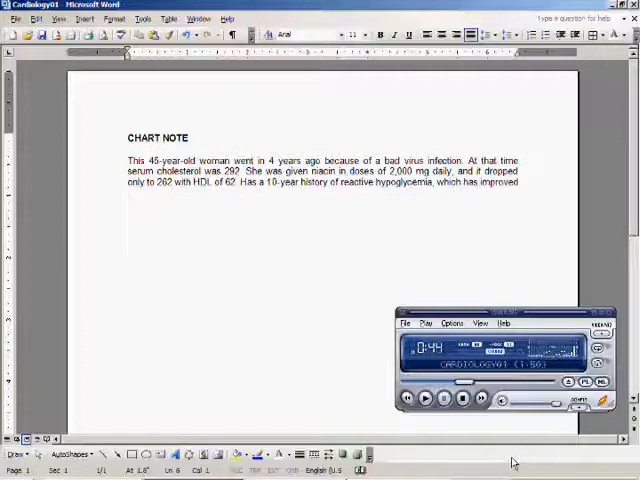
text(with diet and supplements.)
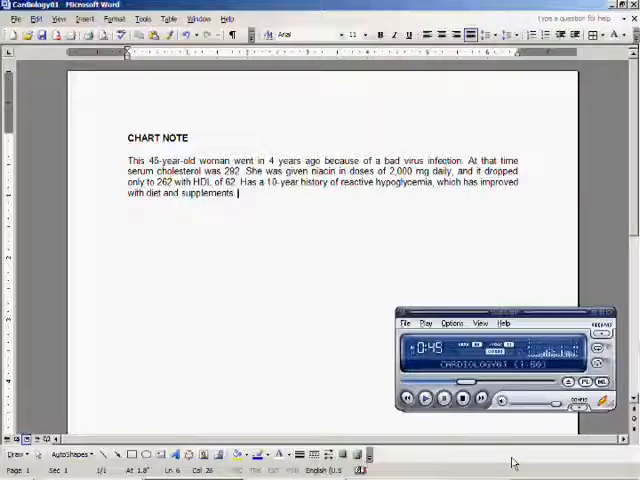
text(Has a 6-month history of)
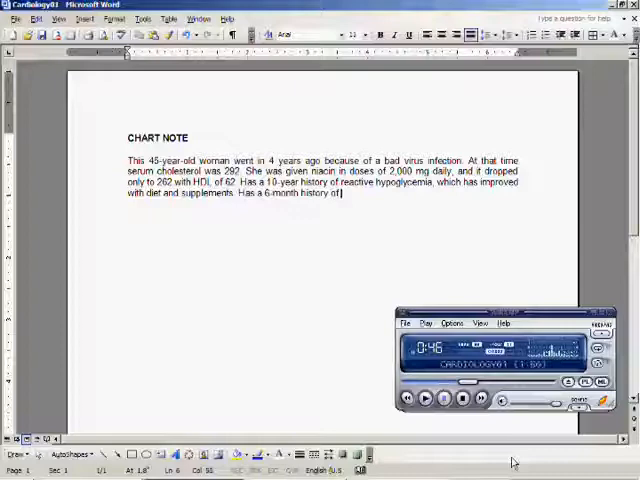
text(insomnia.)
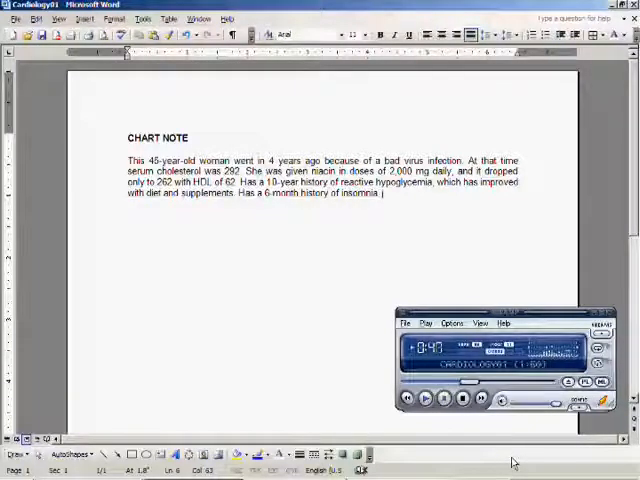
text(Gets weepy.")
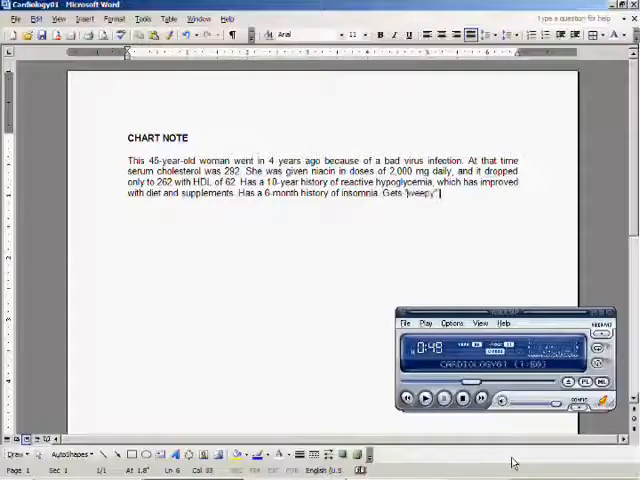
text(premenstrually)
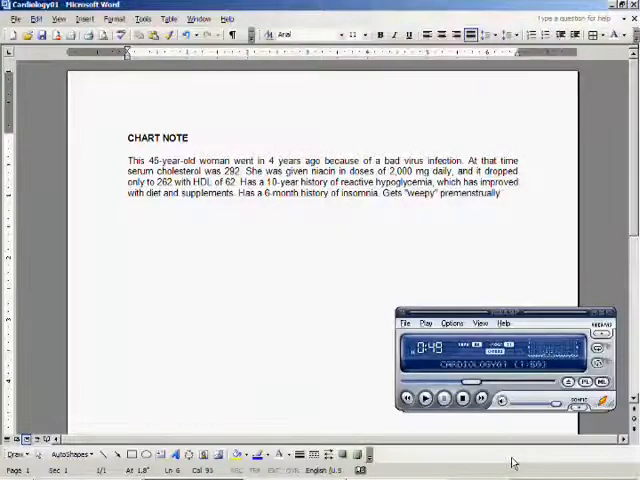
text(ALLERGIES:)
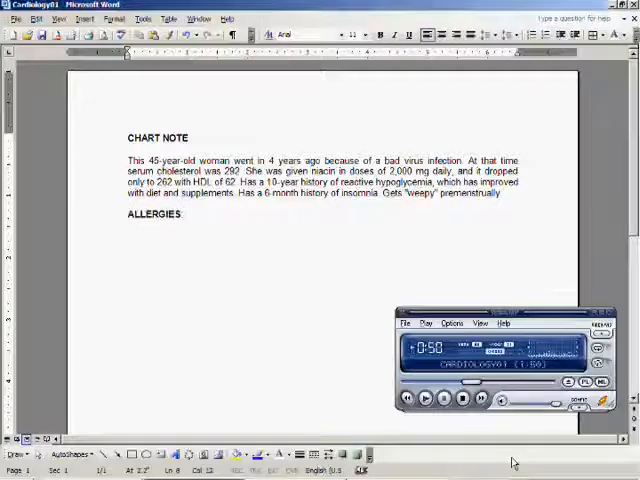
text(Codeine)
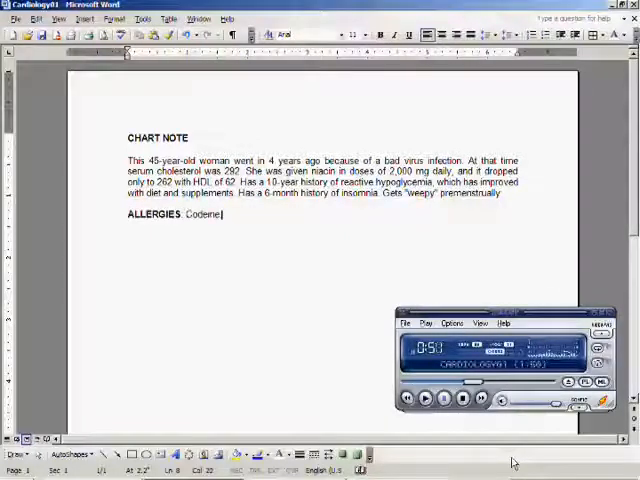
text(REVIEW)
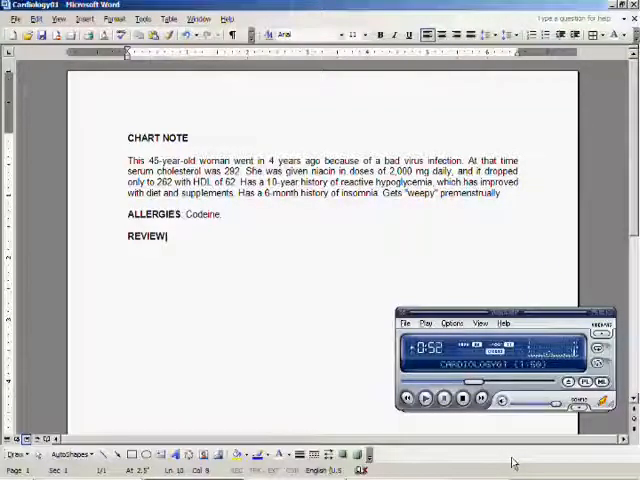
text(OF SYSTEMS:)
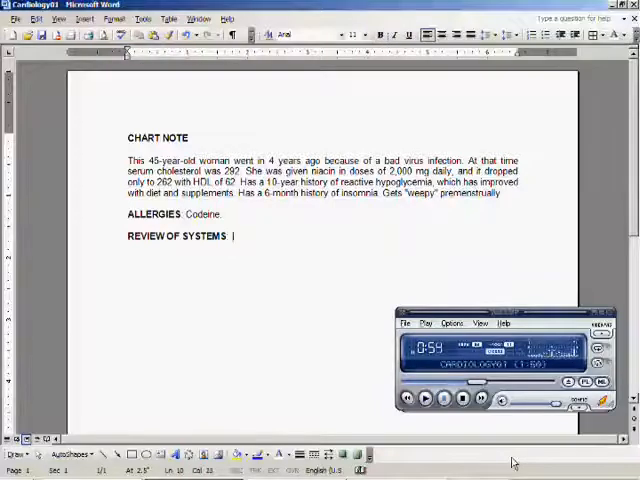
text(Has some bloating)
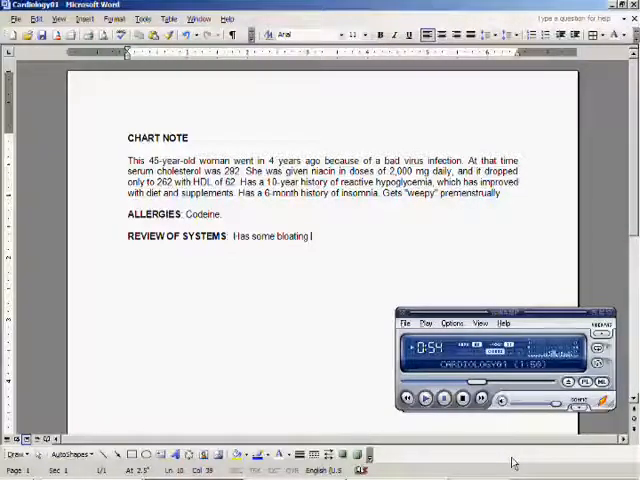
text(after meals and excess flatus)
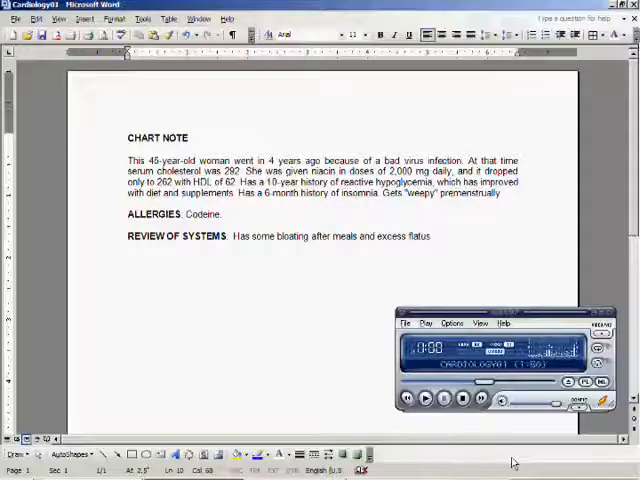
text(Has urinary frequency)
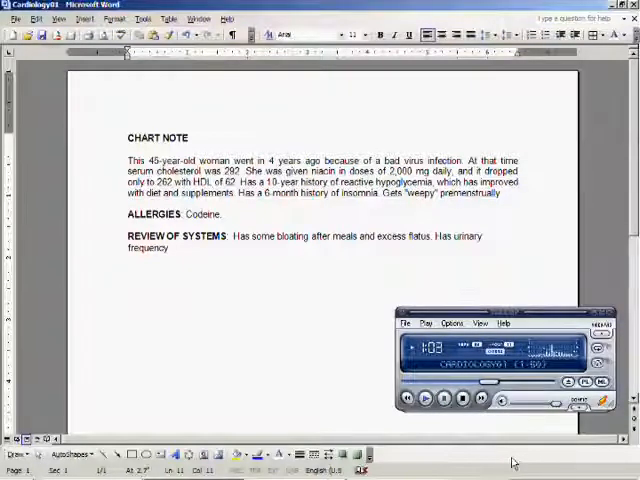
text(and has extremely cold extremities)
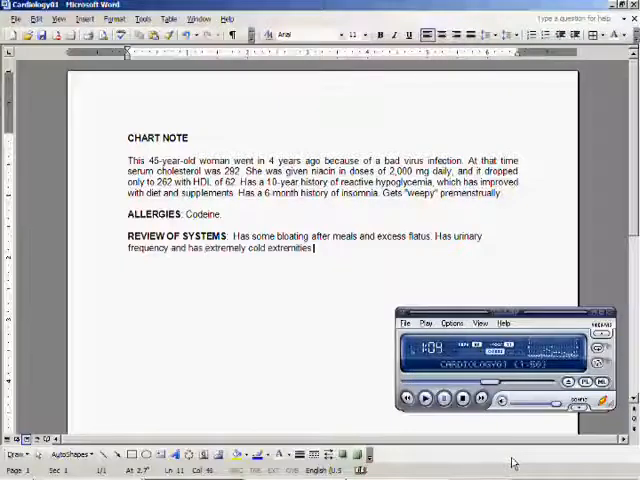
text(where she has)
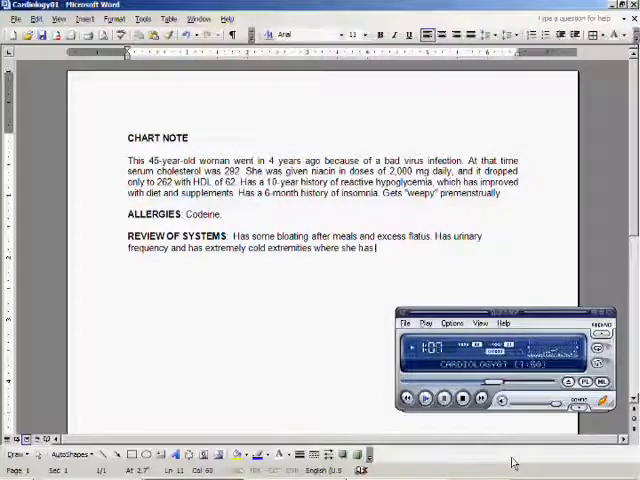
text(to wear gloves)
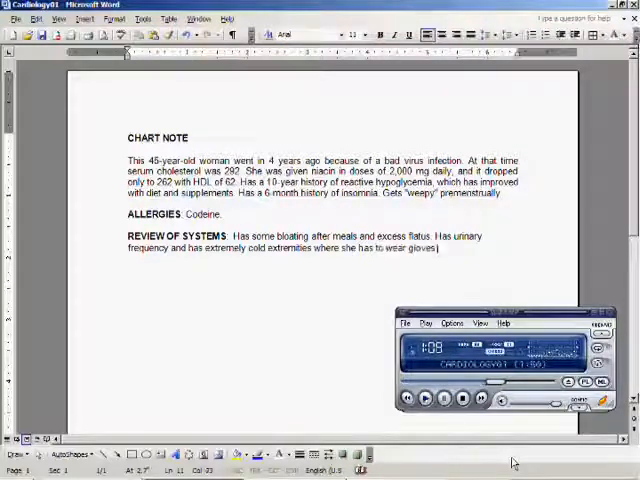
text(in)
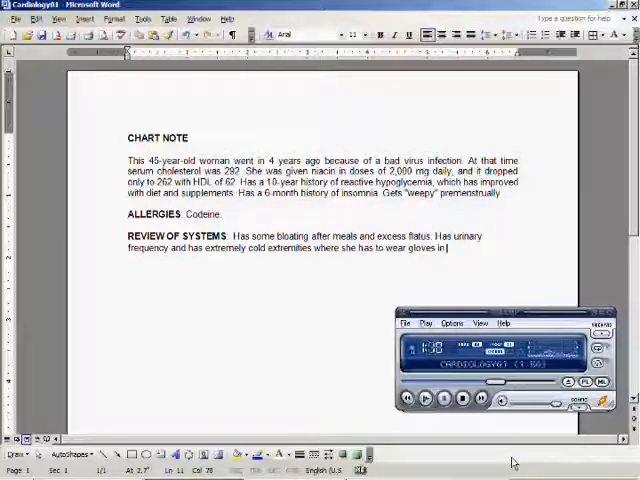
text(the house during the winter.)
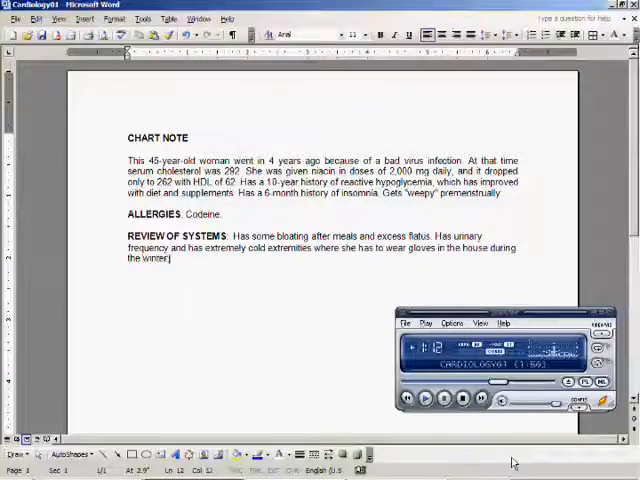
text(FAMILY HISTORY)
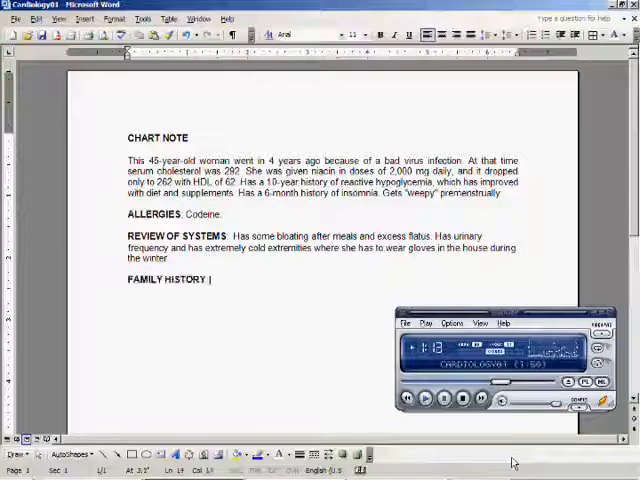
text(Mother had valvular heart disease, colitis, and gallstones. Father had heart)
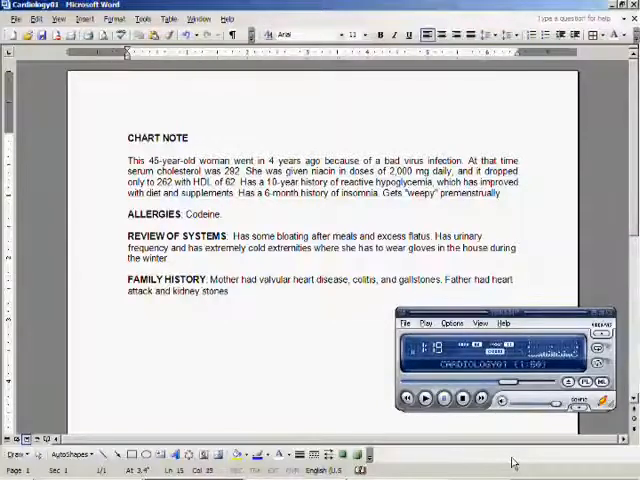
text(Brother has stomach problems)
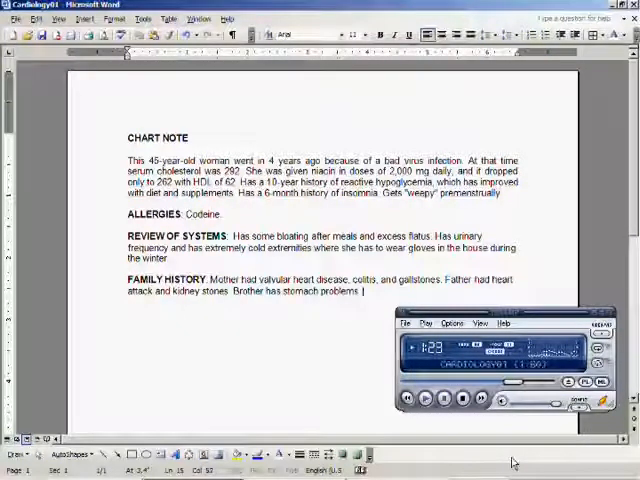
text(Mother has gluten sensitivity!)
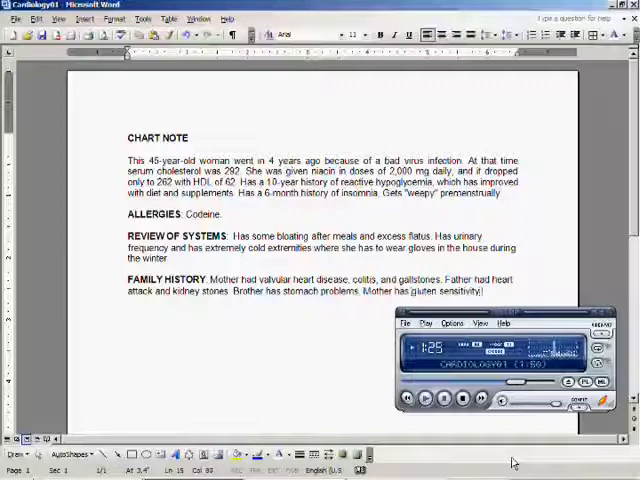
text(HABITS: Drinks coffee and)
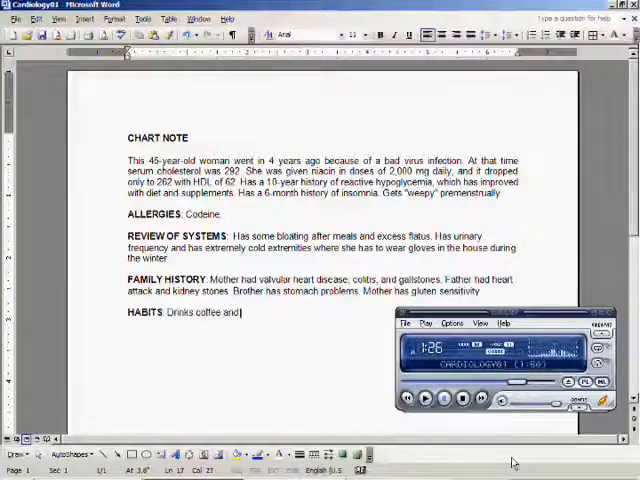
text(rare)
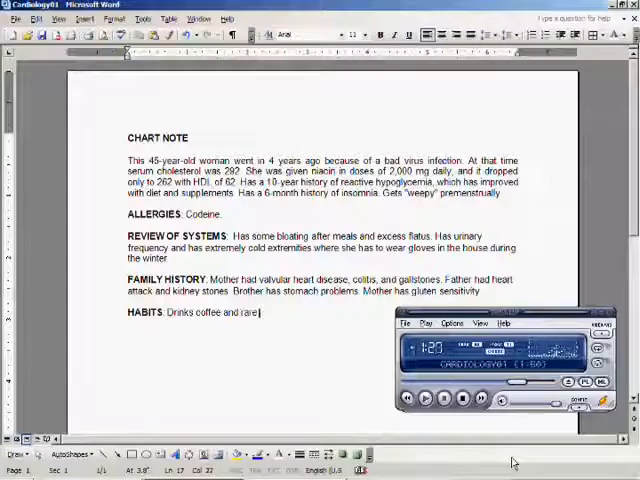
text(alcohol. Diet is balanced.)
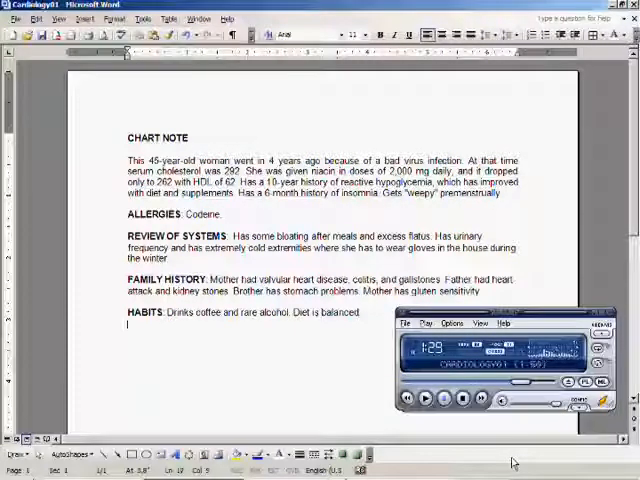
text(ASSESSMENT:)
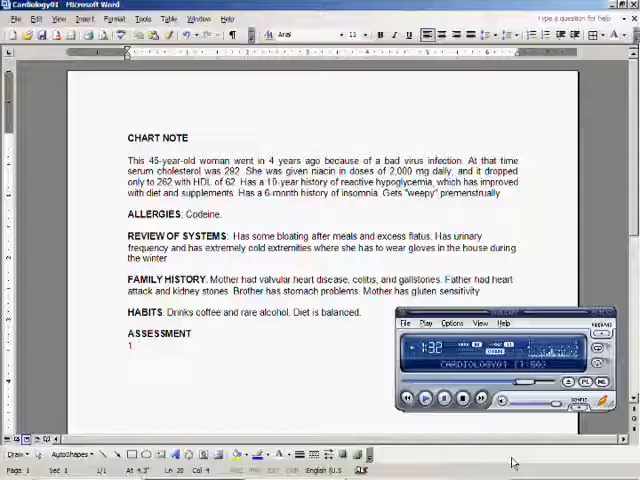
text(Borderline hypercholesterolemia with adequate)
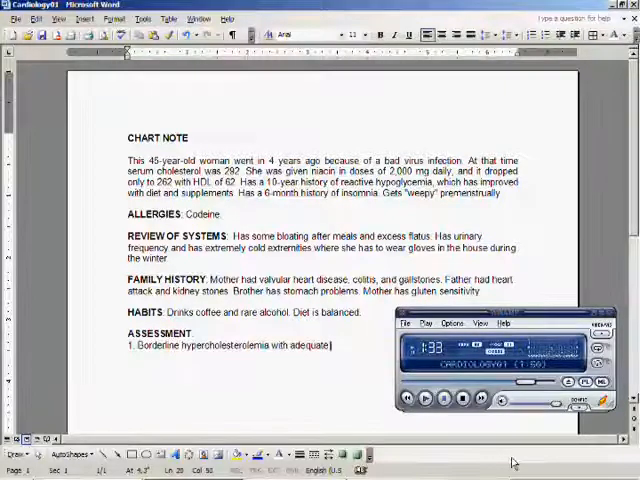
text(HDL)
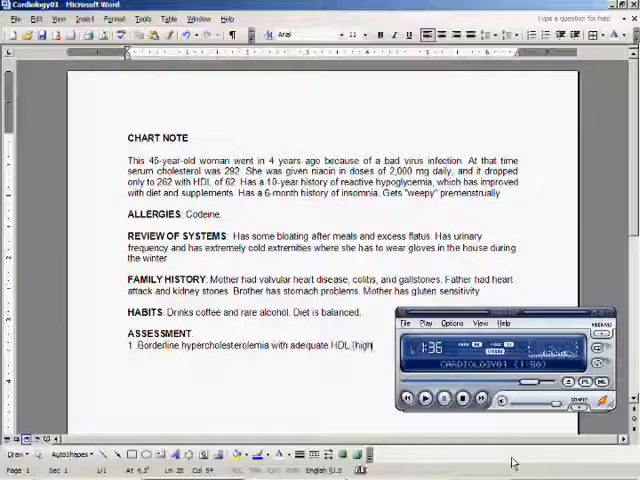
text((high-dens)
text(2. Reactive hypoglycemia)
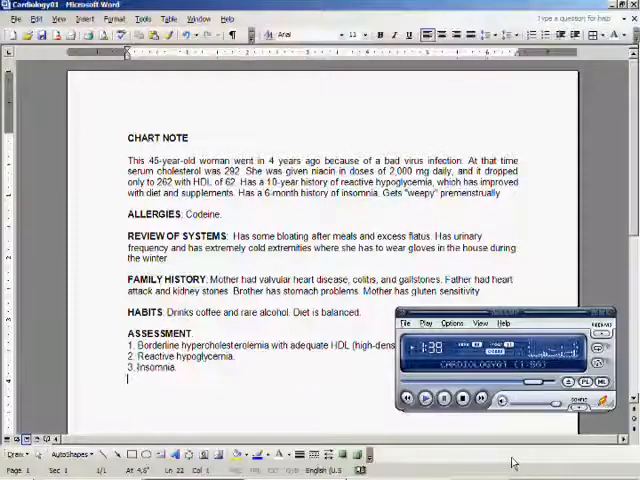
text(4. Premenstrual syndrome))
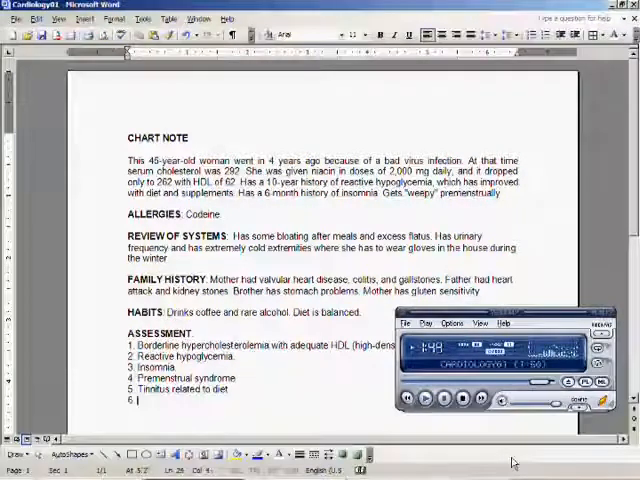
text(Cold extremities and dry skin)
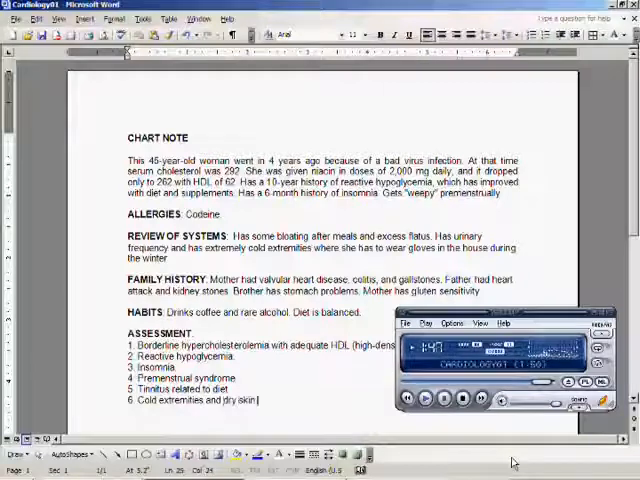